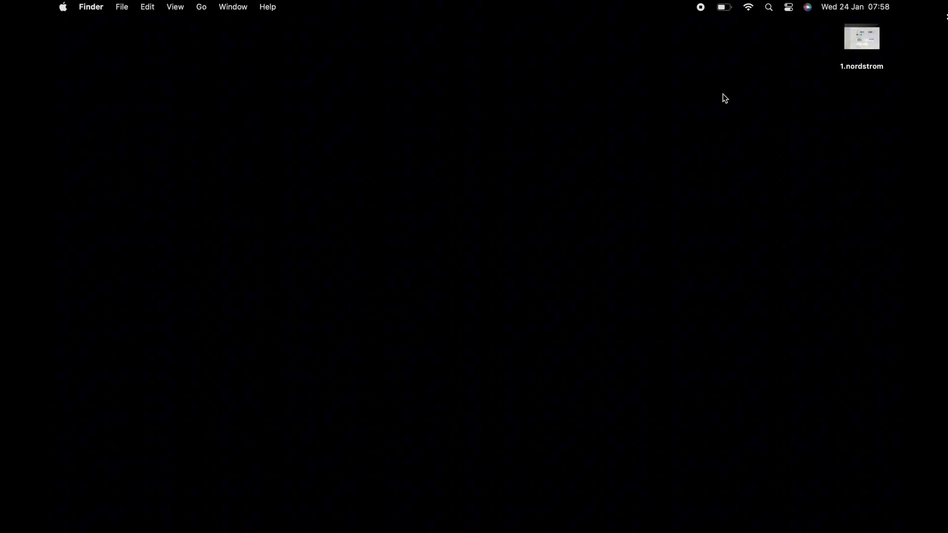
Search Google for 'lloyds credit card online', then go from the Lloyds result to Personal internet banking.
type("s")
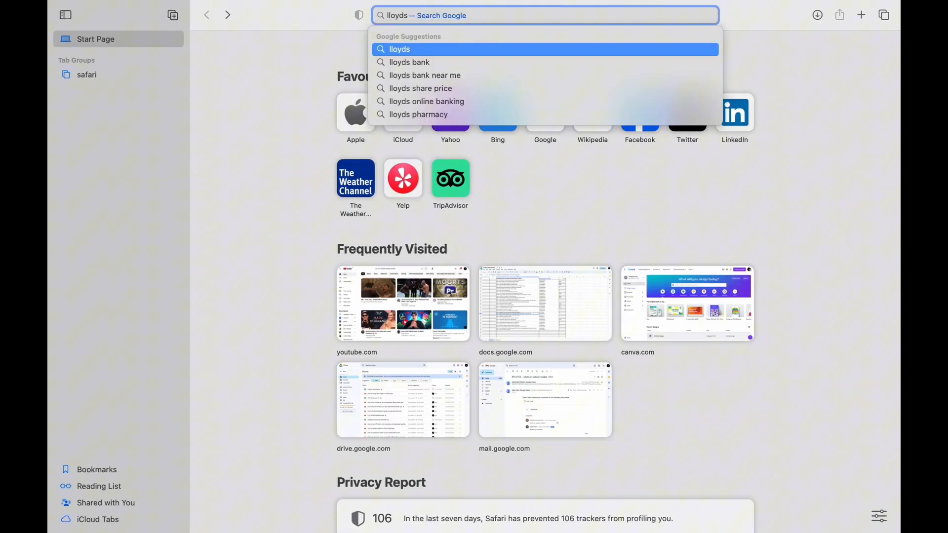
type("credit card online")
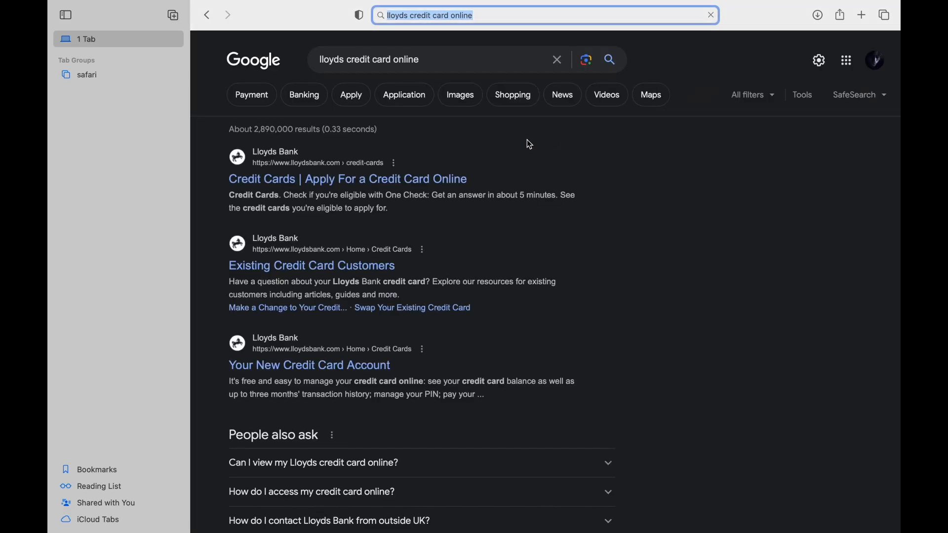
left_click(347, 179)
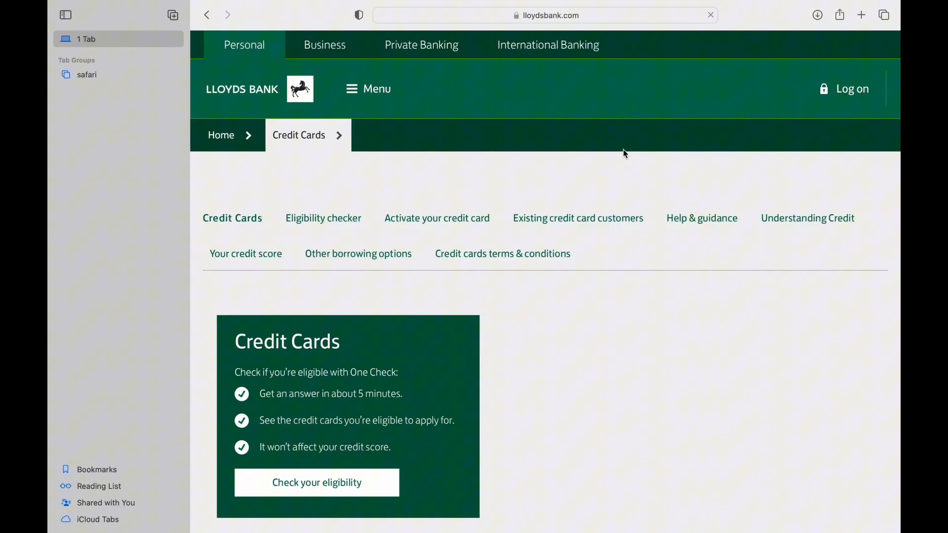
mouse_move(843, 89)
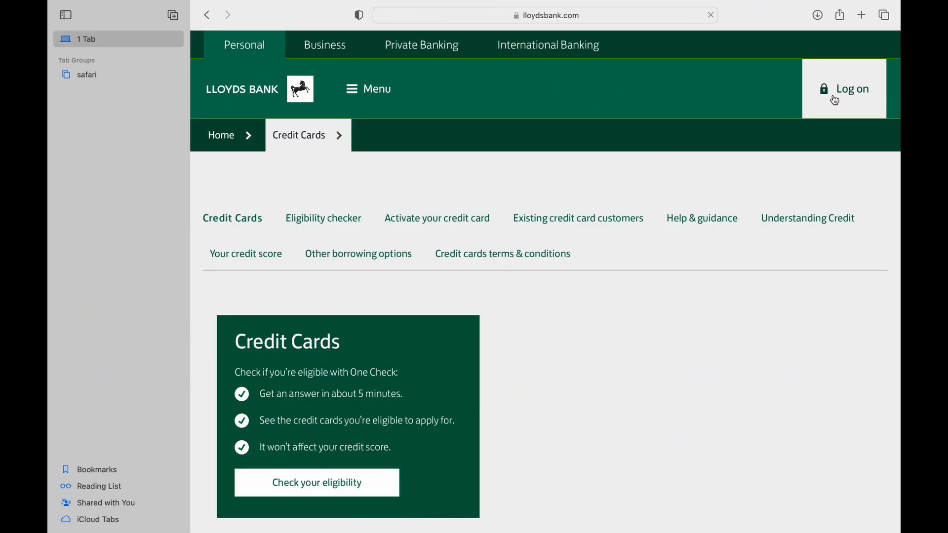
left_click(851, 89)
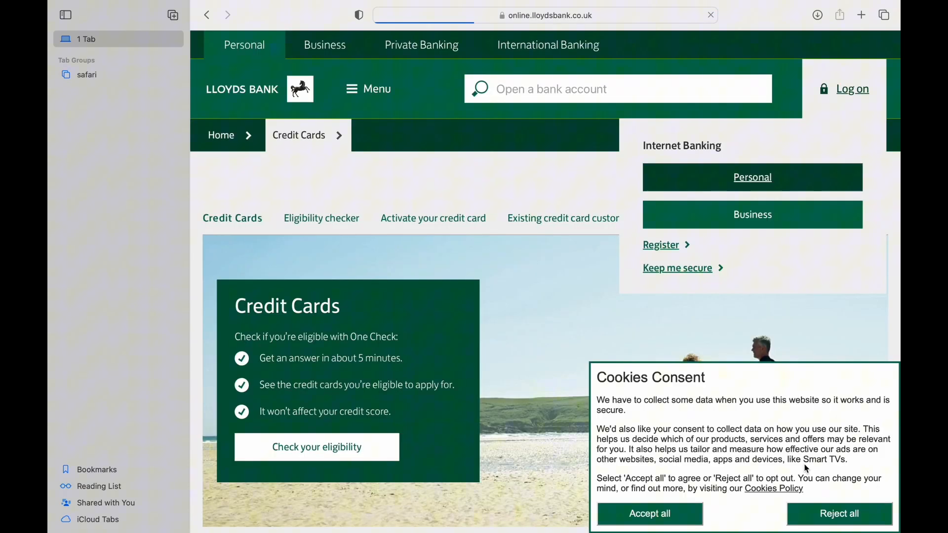
left_click(752, 176)
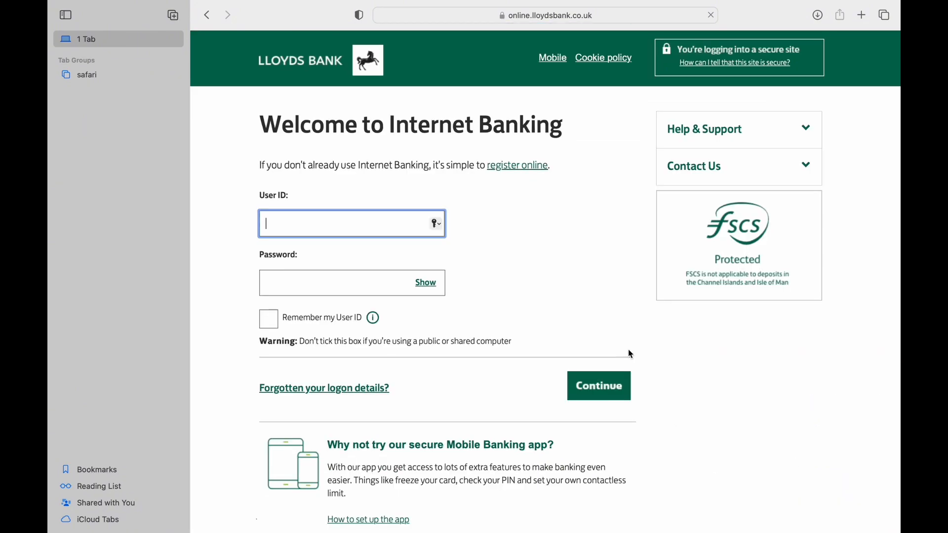
mouse_move(388, 198)
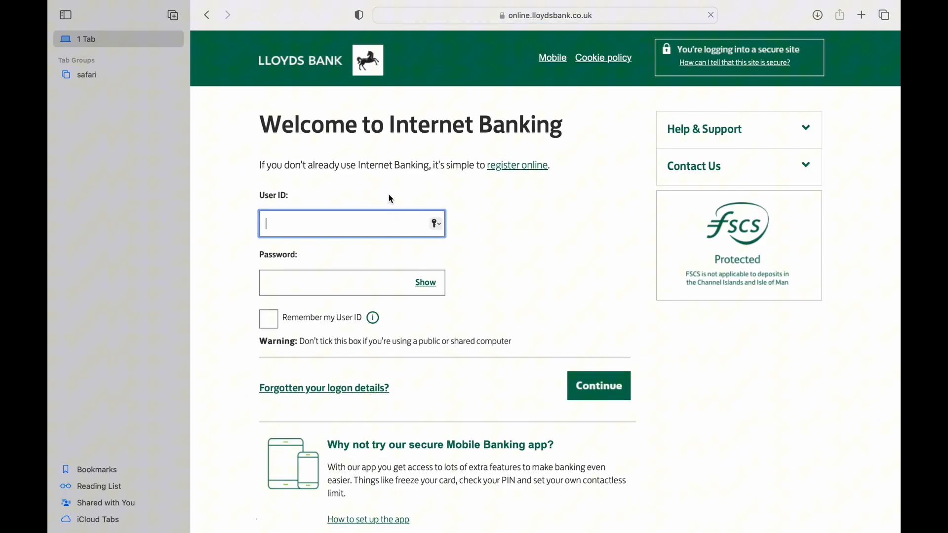
Enter user ID 'user id' and the password, and tick Remember my User ID.
type("user id")
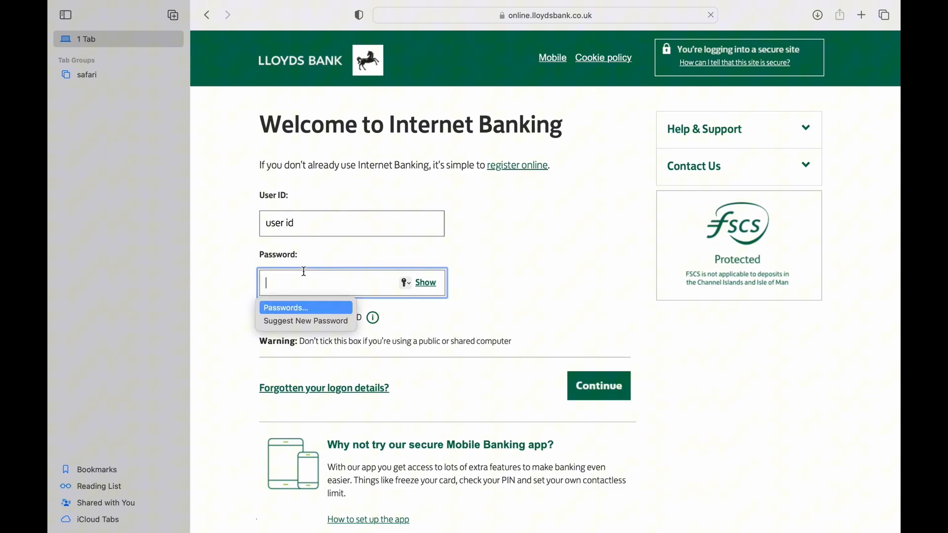
type("password")
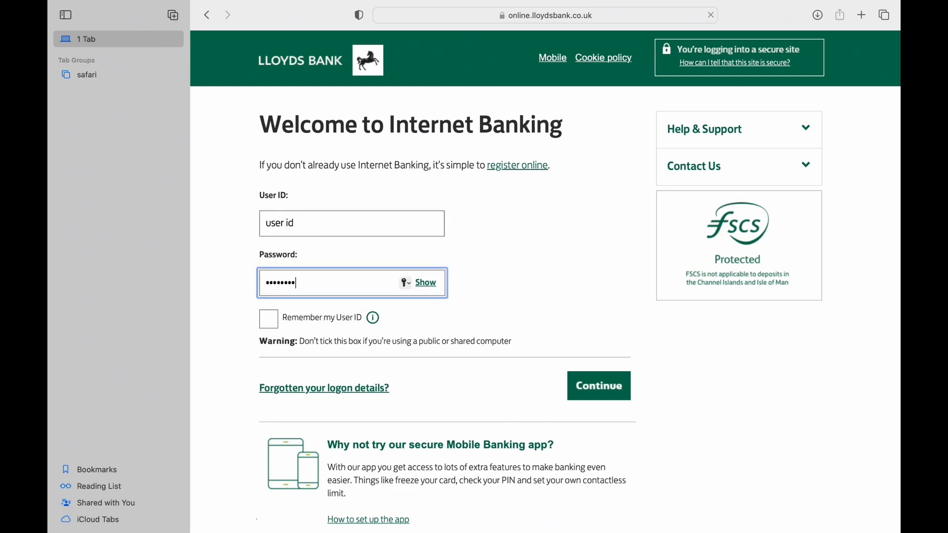
left_click(269, 318)
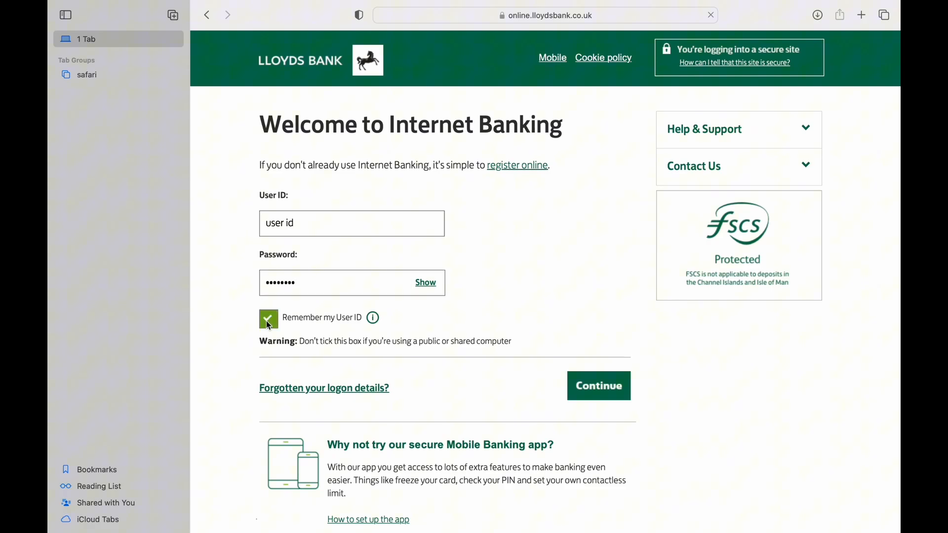